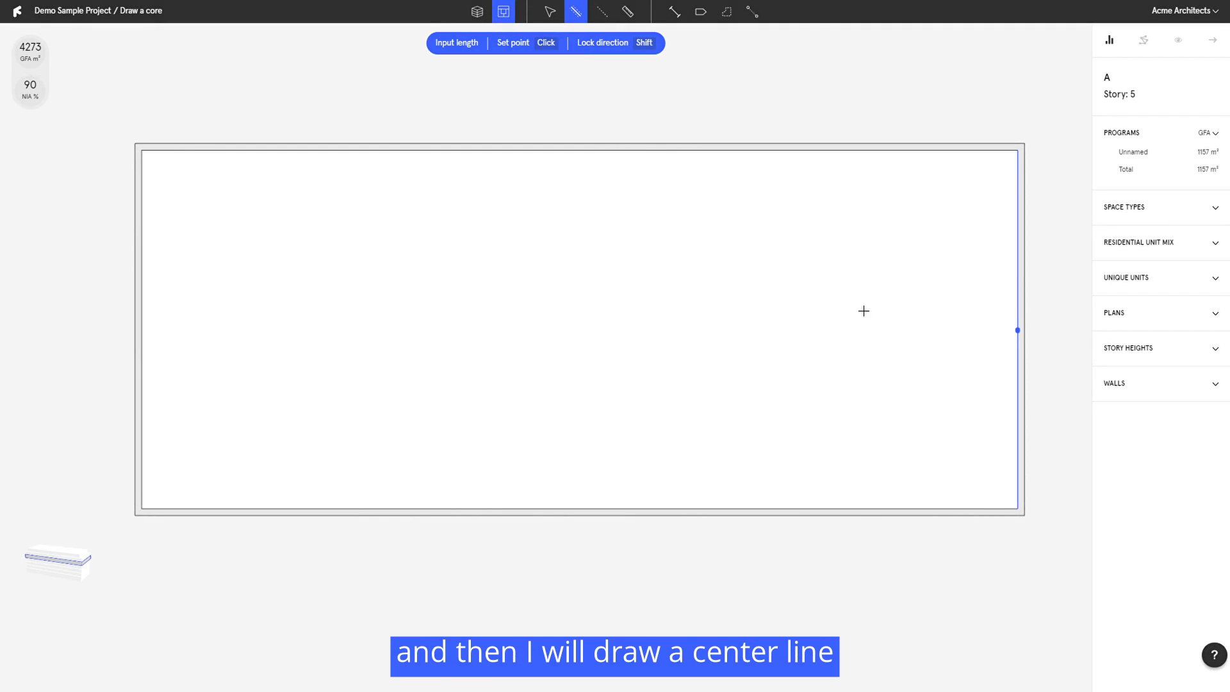
- Finish the horizontal center wall spanning the full width of the story 5 floor plate
{"action": "left_click", "coordinate": [155, 330]}
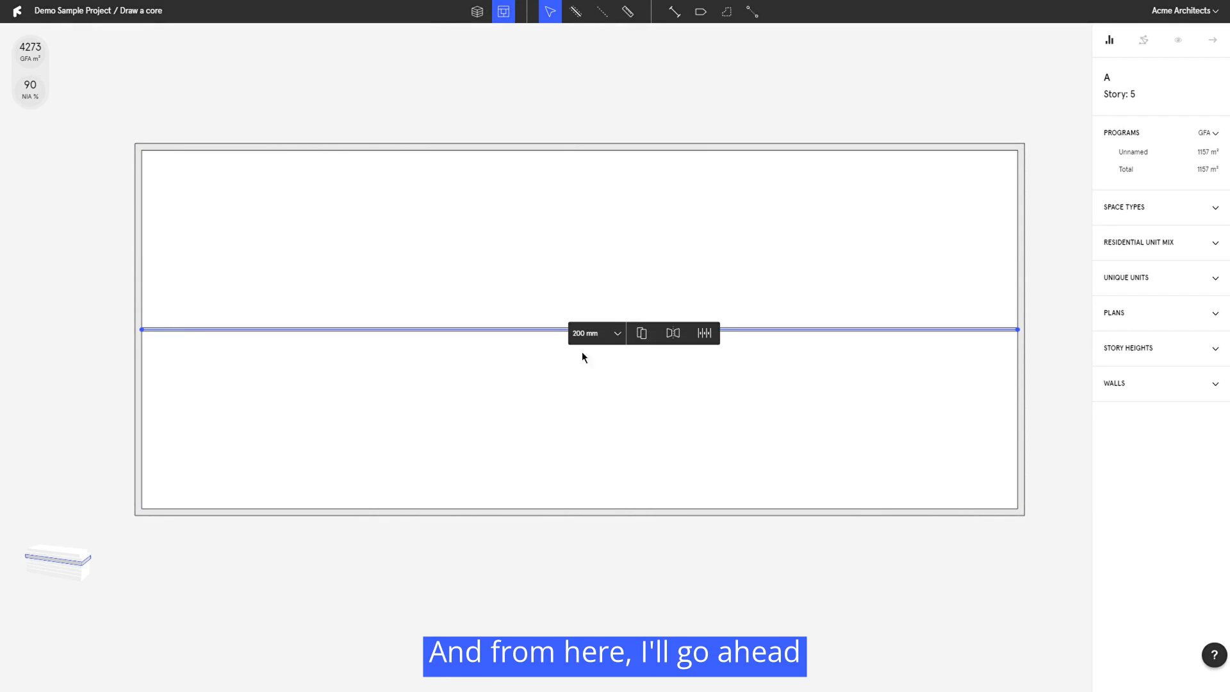
- Offset the center wall by 1 m to create a parallel corridor wall
{"action": "left_click", "coordinate": [641, 334]}
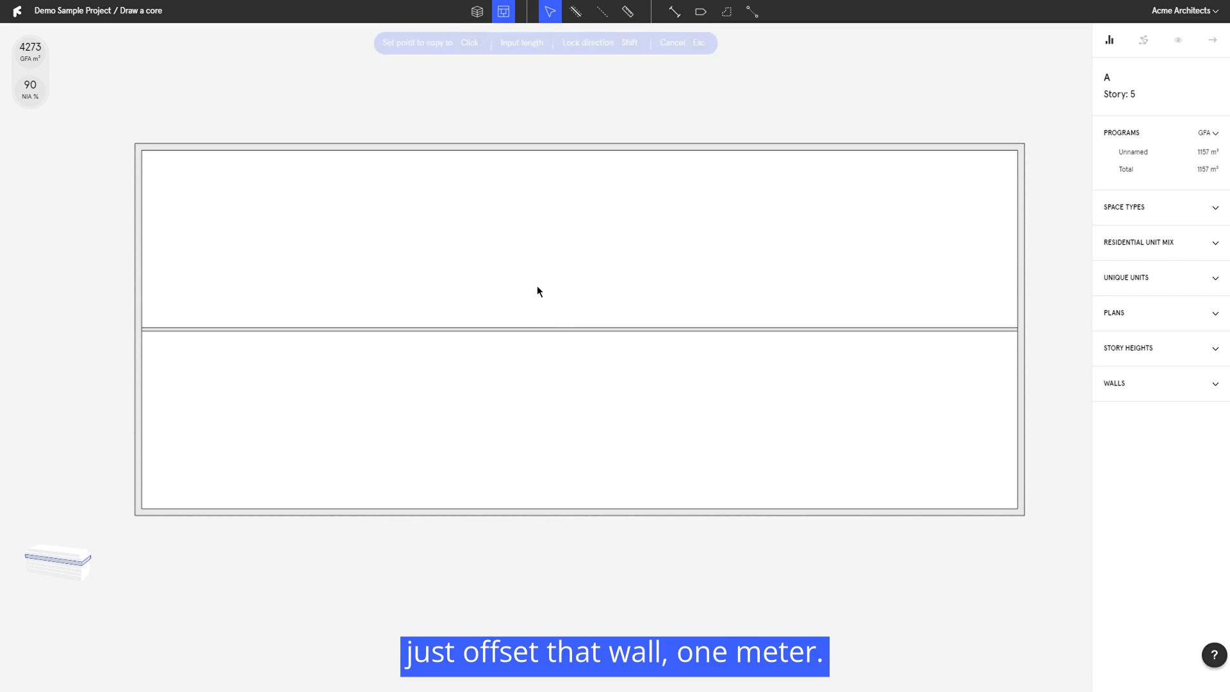
{"action": "left_click", "coordinate": [540, 332]}
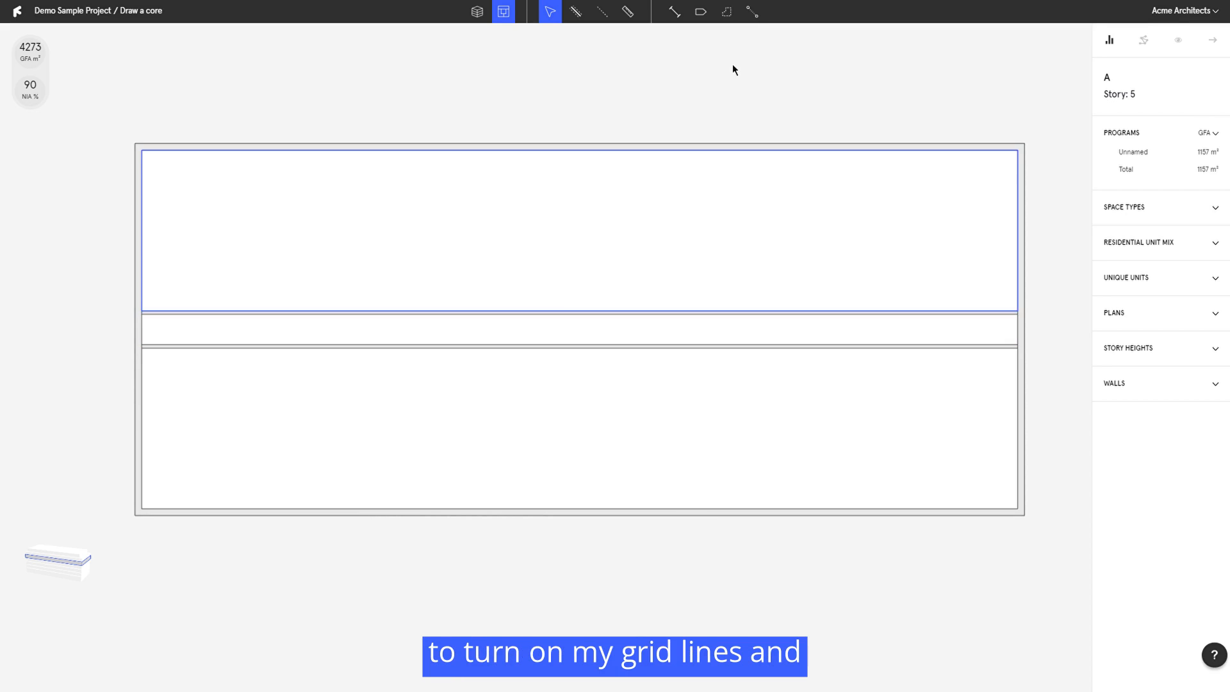
- Show grid lines and draw separator walls snapped to them, carving the corridor into a two-legged core
{"action": "left_click", "coordinate": [753, 12]}
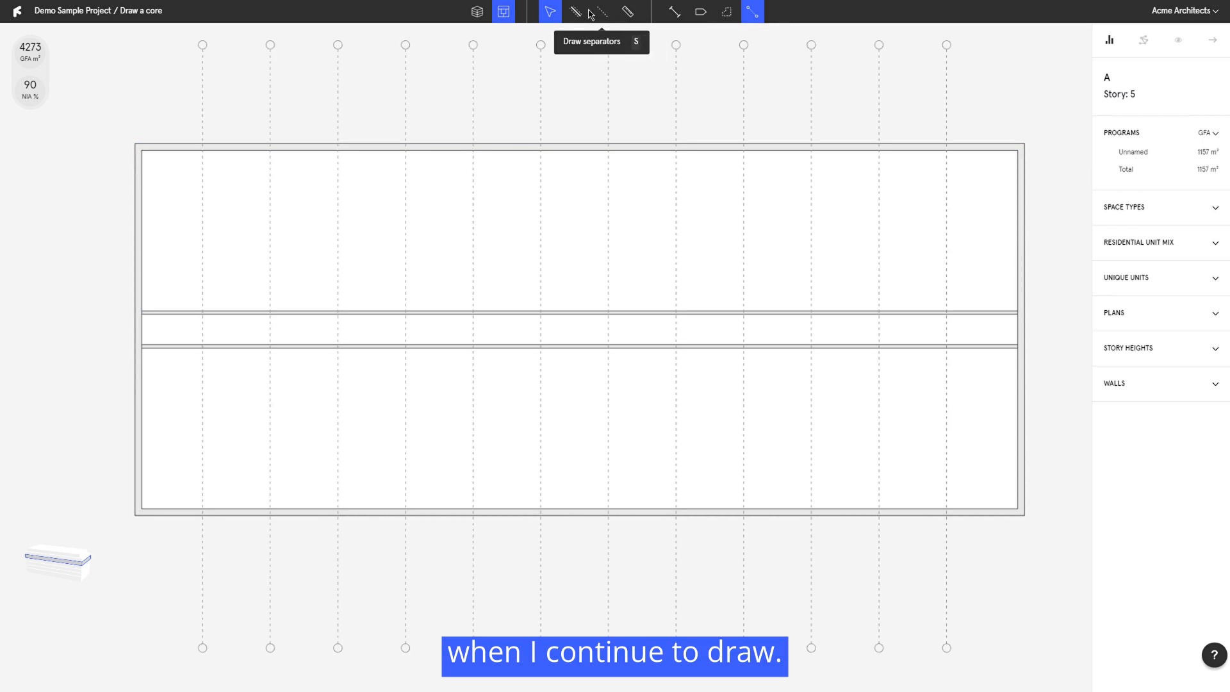
{"action": "left_click", "coordinate": [576, 12]}
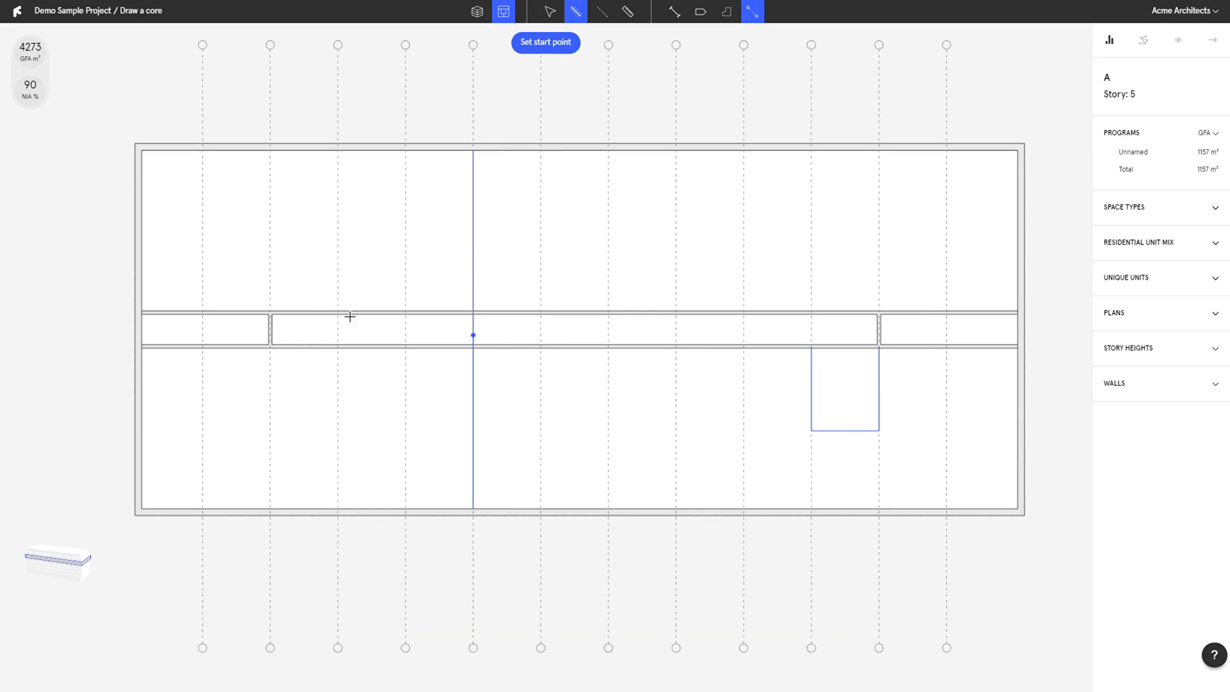
{"action": "left_click", "coordinate": [270, 229]}
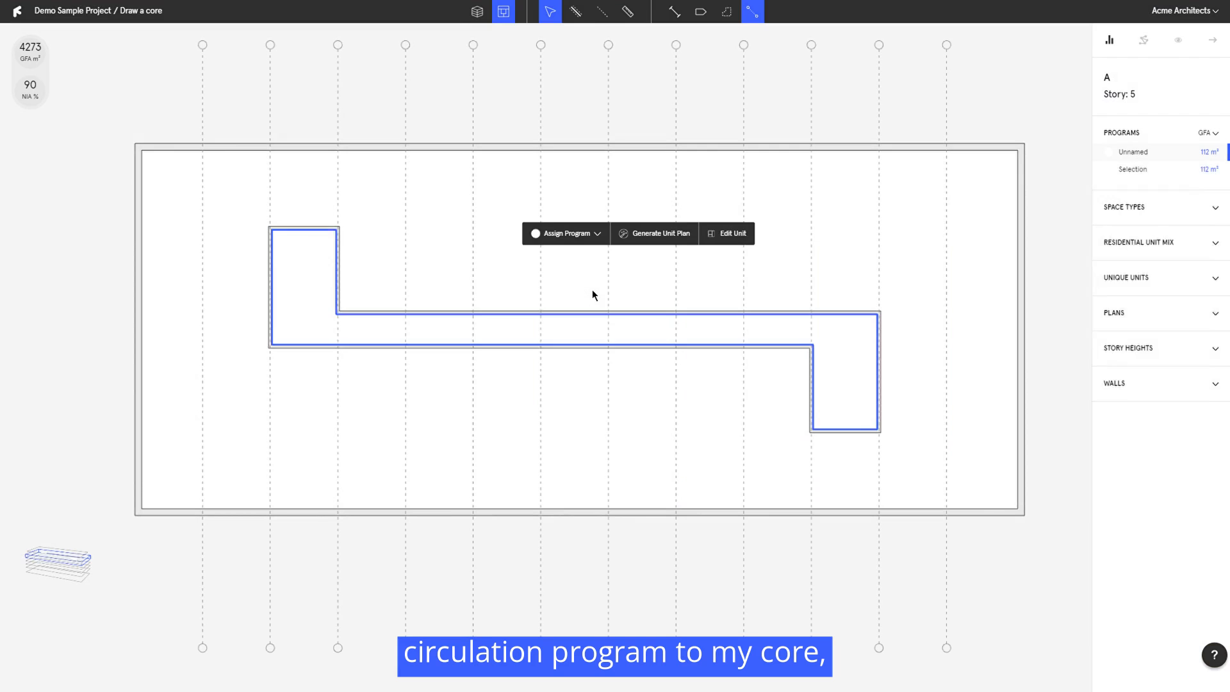
- Assign the Circulation program to the 112 m² corridor core, shading it grey
{"action": "left_click", "coordinate": [565, 234]}
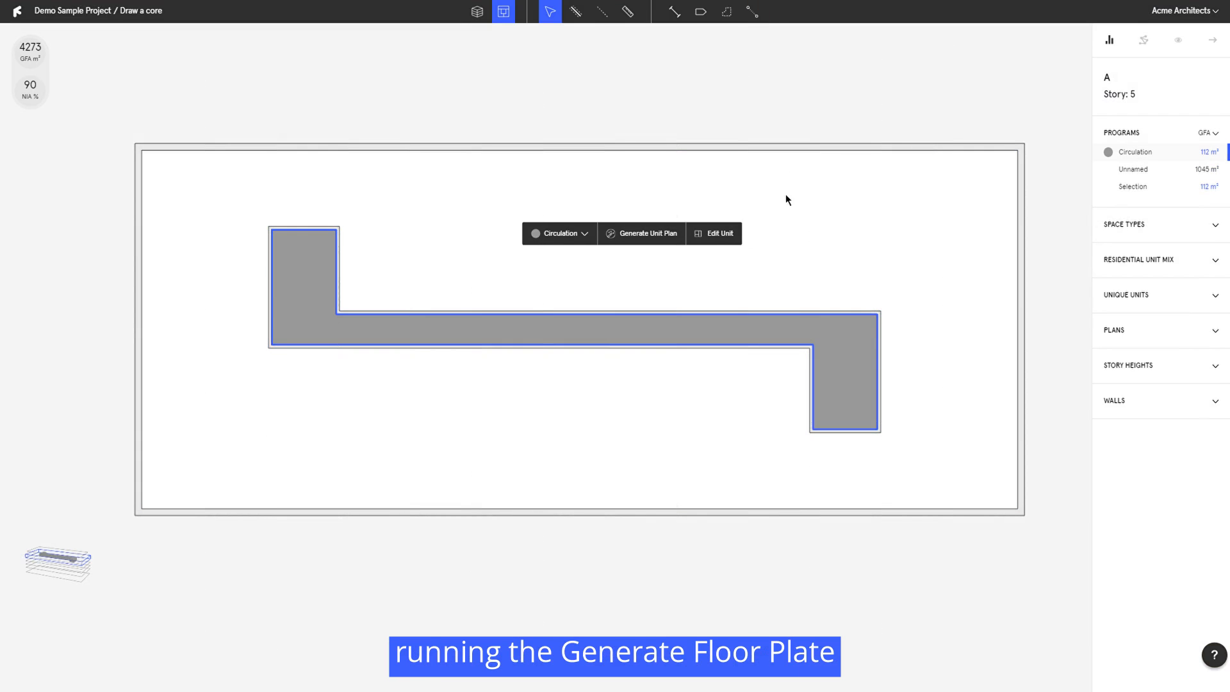